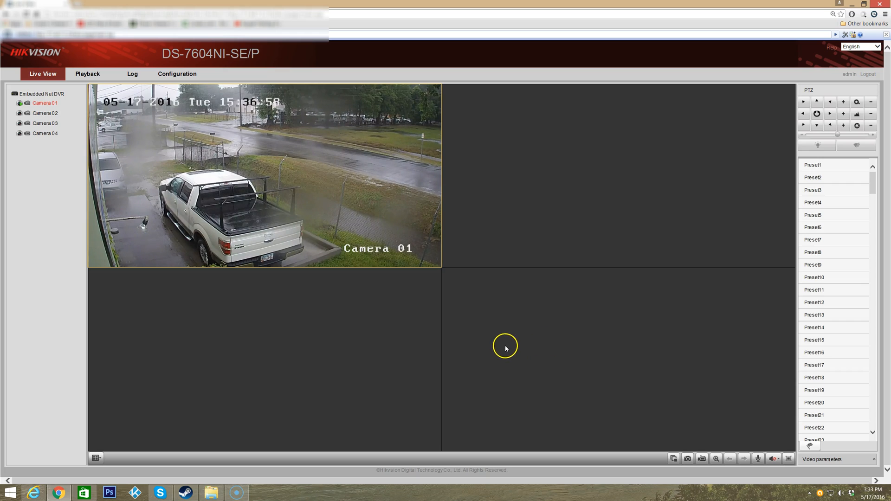
mouse_move(509, 295)
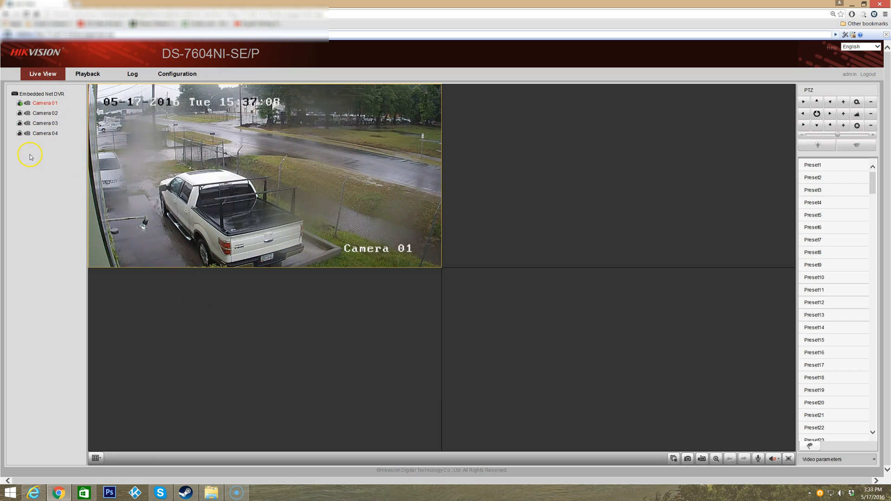
mouse_move(26, 133)
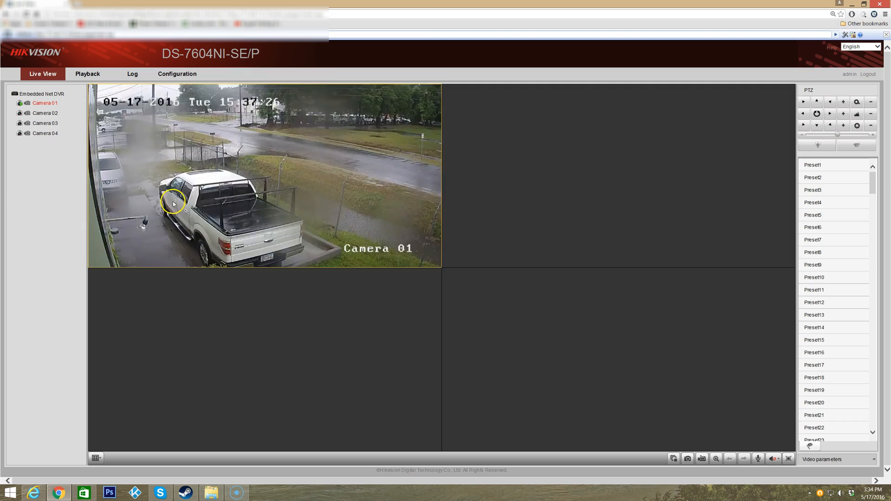
Cycle the tile through the Camera 02, 03 and 04 feeds, then bring Camera 01 back
click(45, 112)
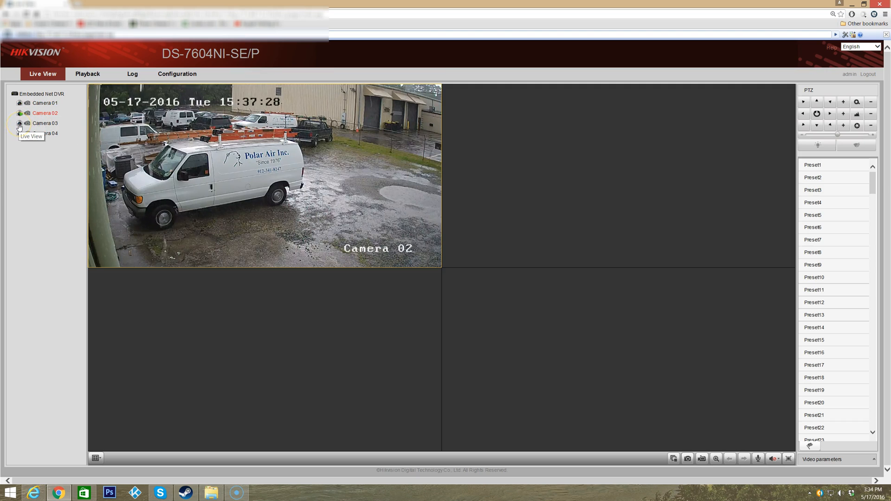
click(45, 124)
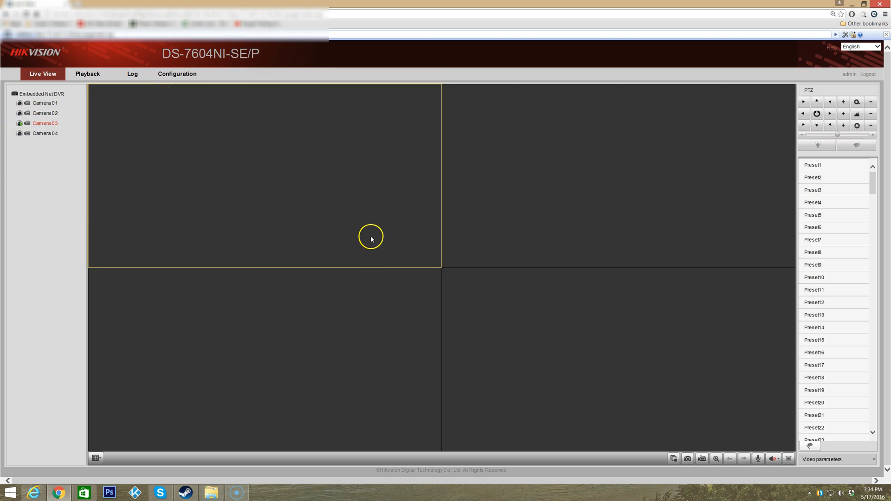
click(18, 123)
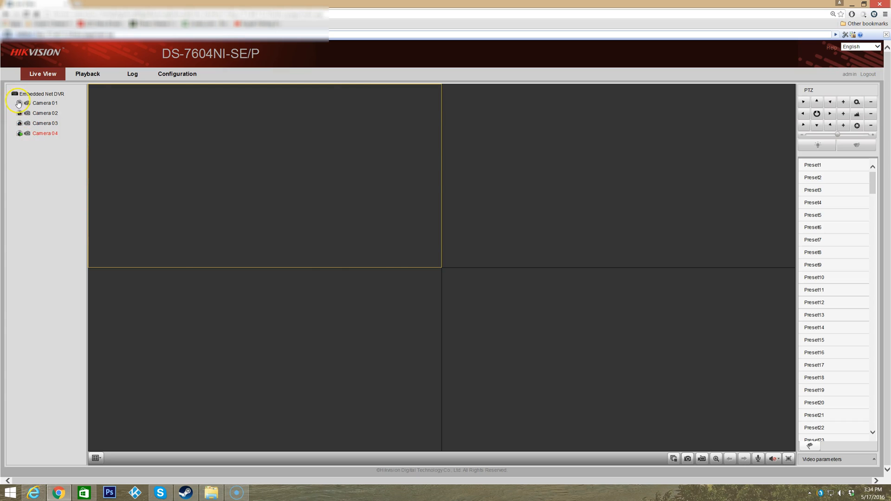
double_click(45, 103)
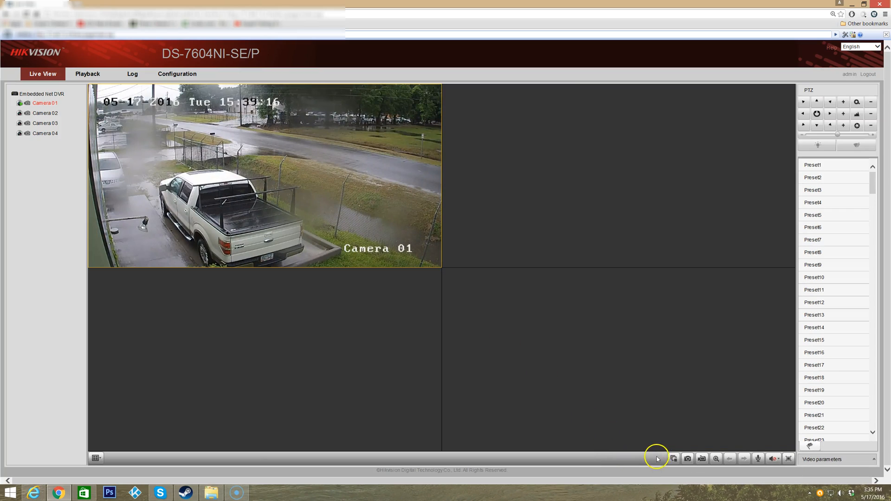
mouse_move(674, 458)
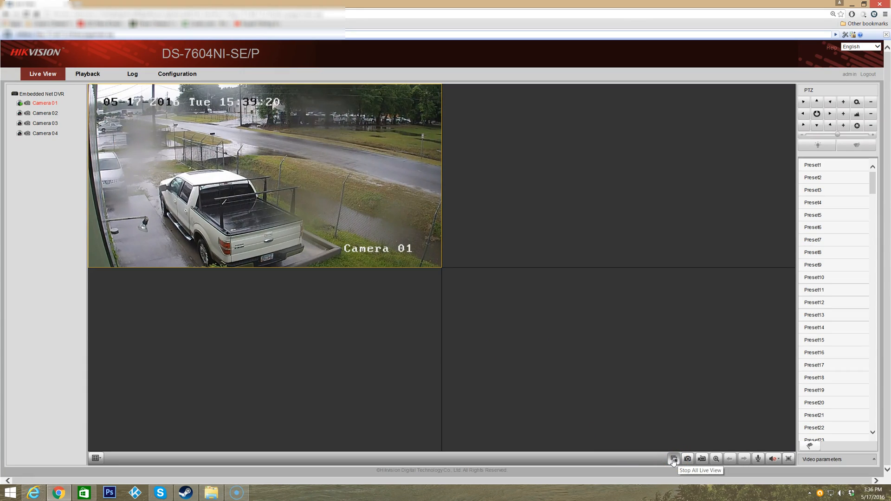
Stop and restart live view on all cameras, then take a still snapshot of Camera 01
click(674, 459)
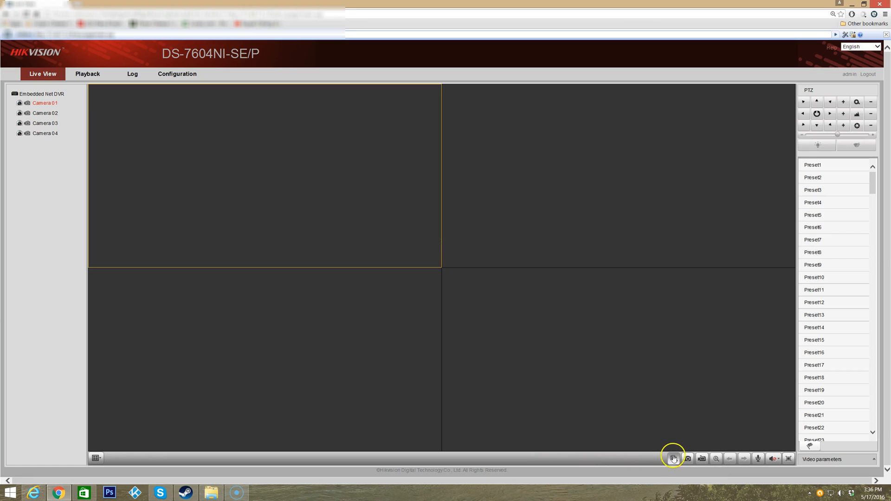
mouse_move(673, 458)
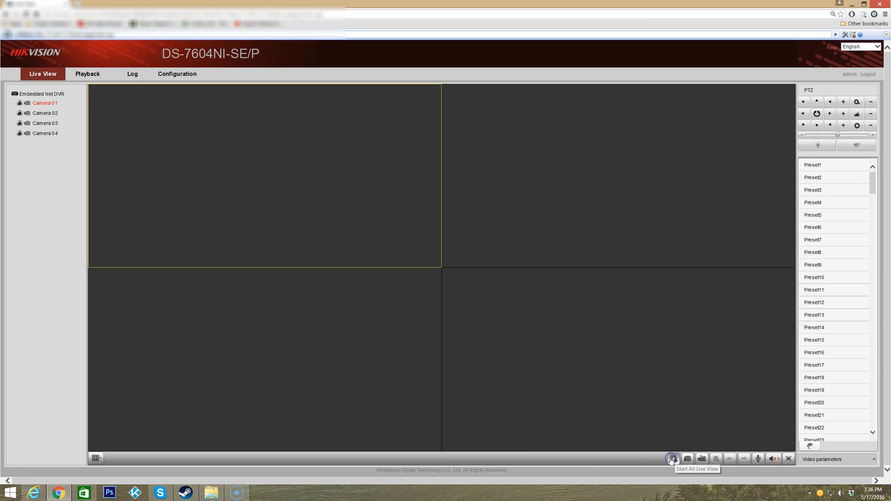
click(672, 459)
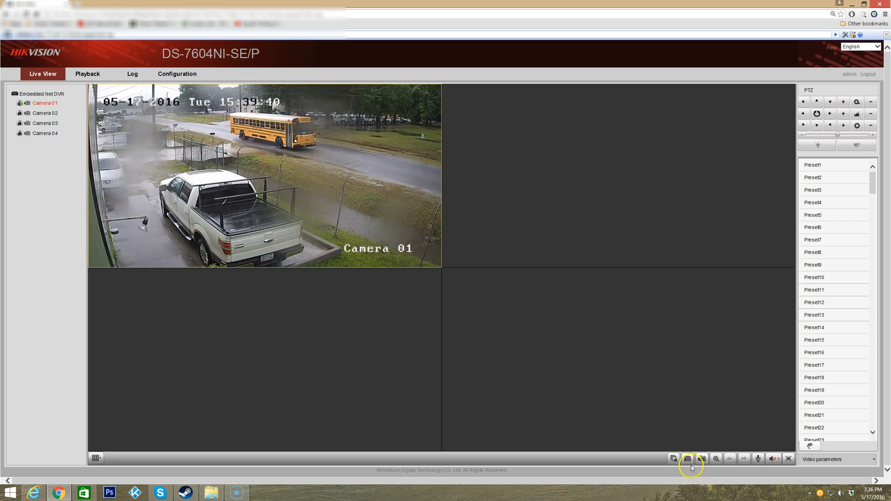
mouse_move(687, 458)
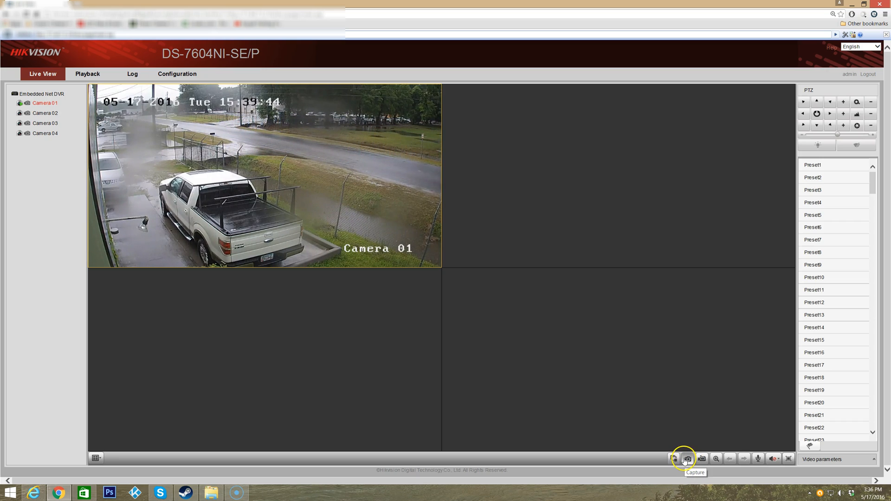
click(687, 458)
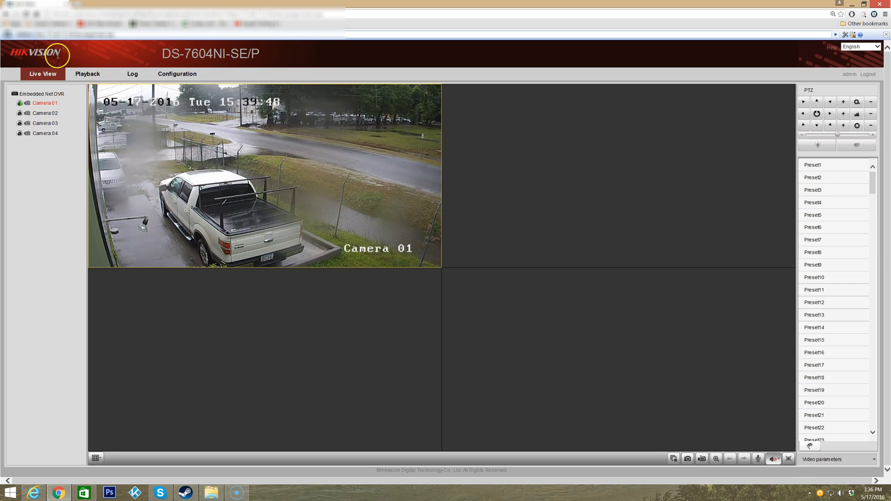
mouse_move(570, 364)
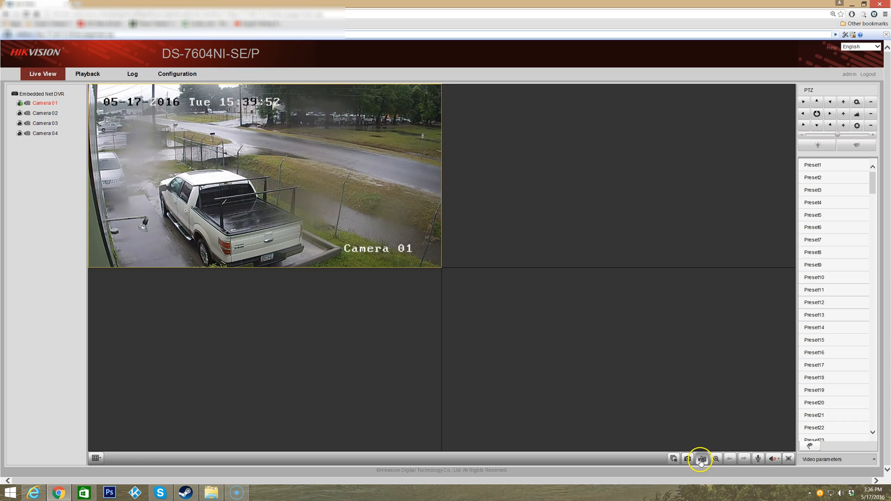
mouse_move(701, 459)
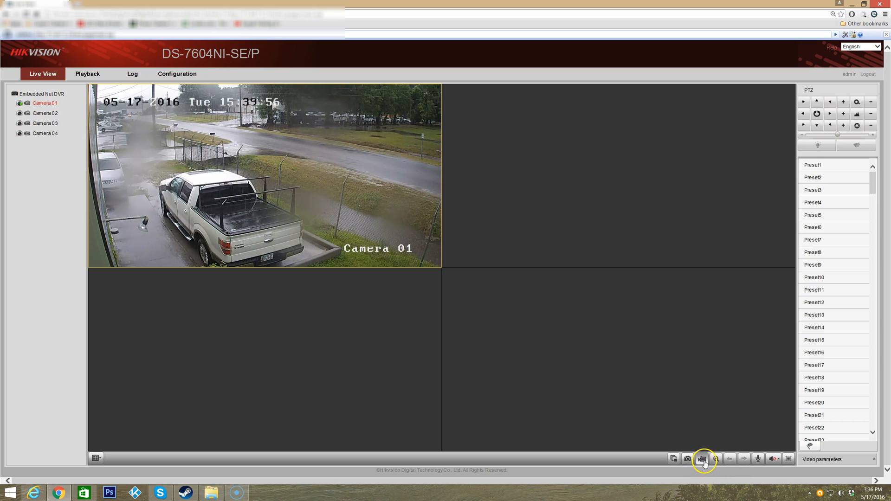
mouse_move(701, 459)
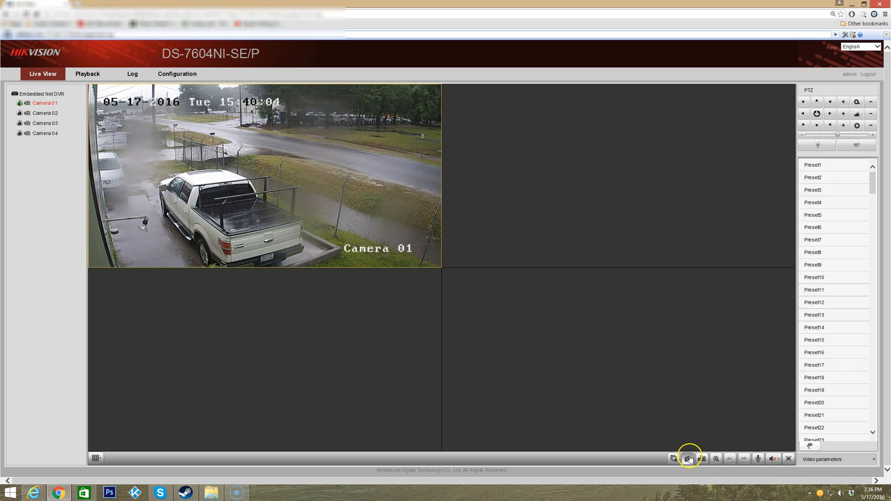
mouse_move(715, 459)
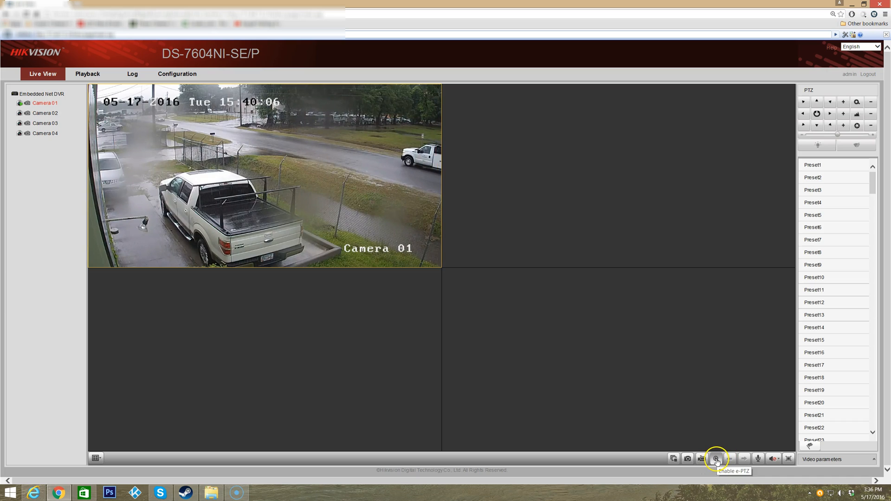
Enable e-PTZ digital zoom on Camera 01 and zoom in on the white pickup truck's window and doors
click(715, 460)
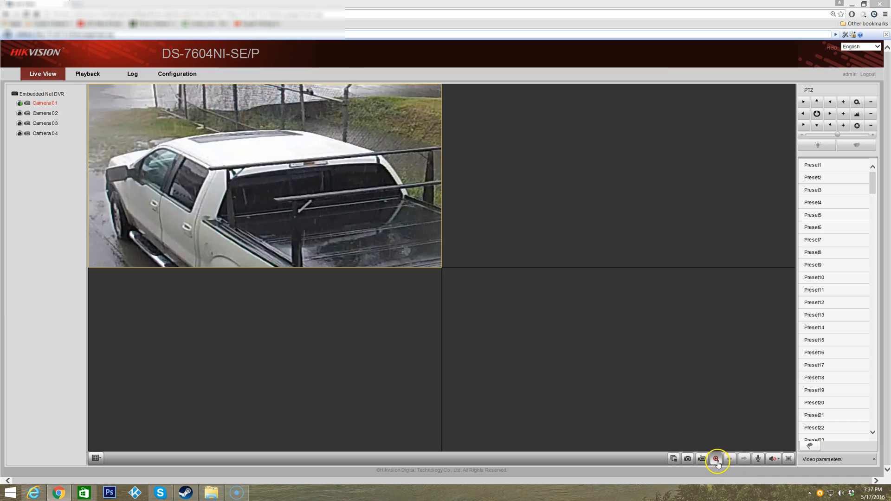
click(715, 458)
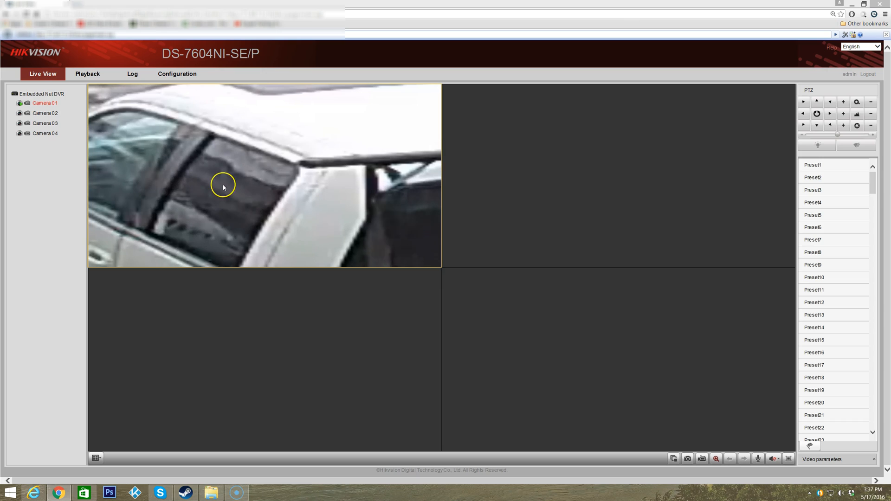
mouse_move(335, 242)
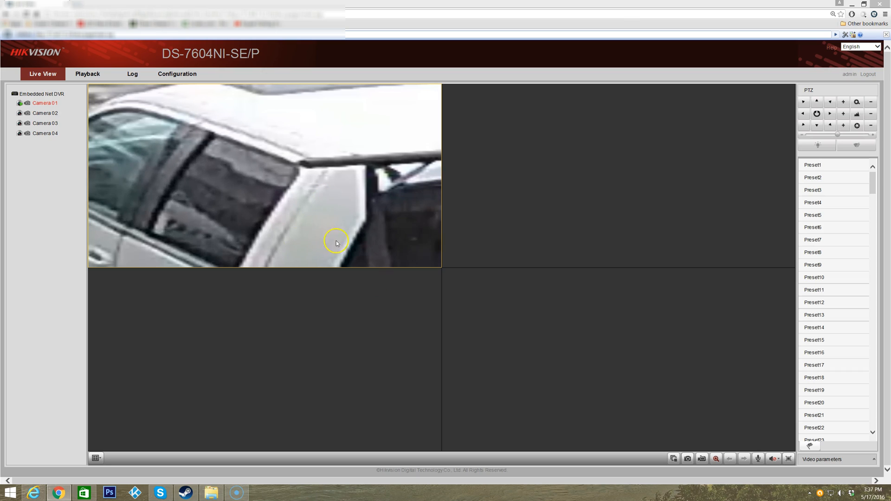
mouse_move(294, 206)
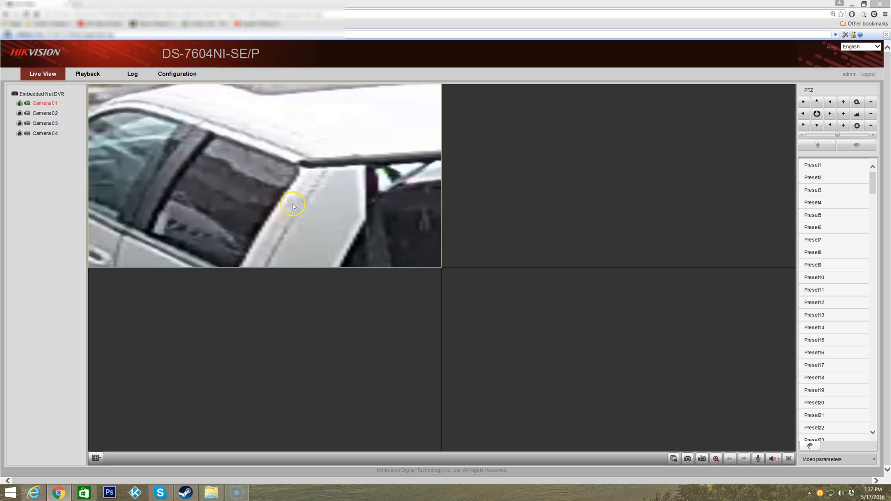
click(715, 458)
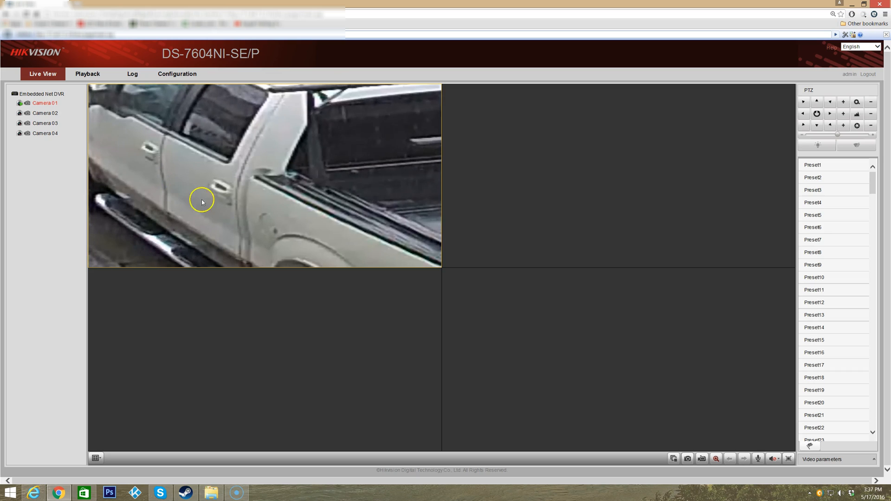
mouse_move(393, 252)
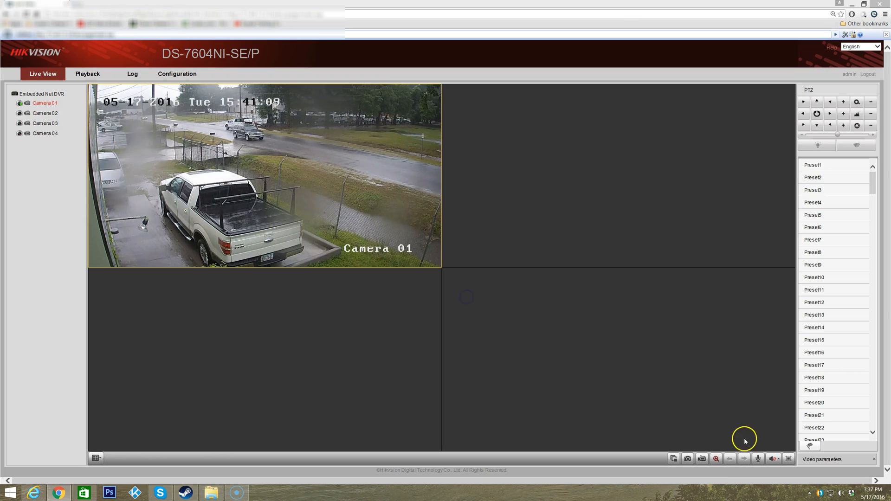
mouse_move(714, 458)
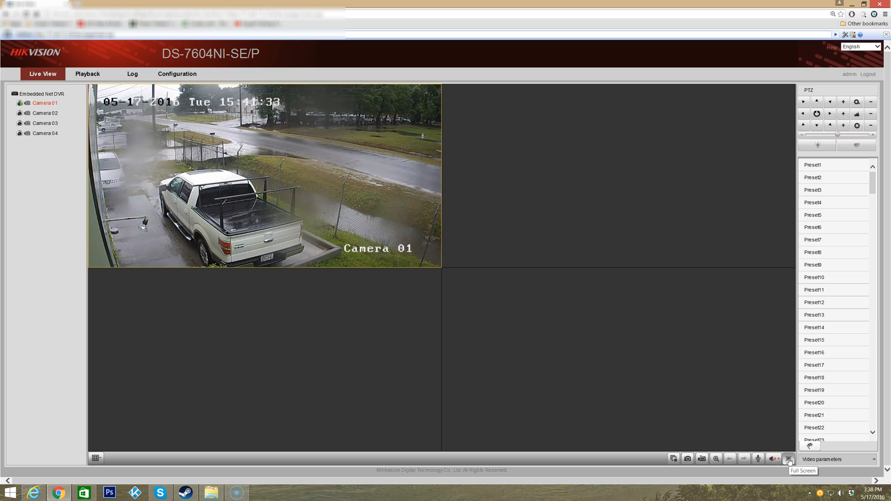
Switch the live view to full screen after restoring Camera 01's unzoomed scene
click(788, 459)
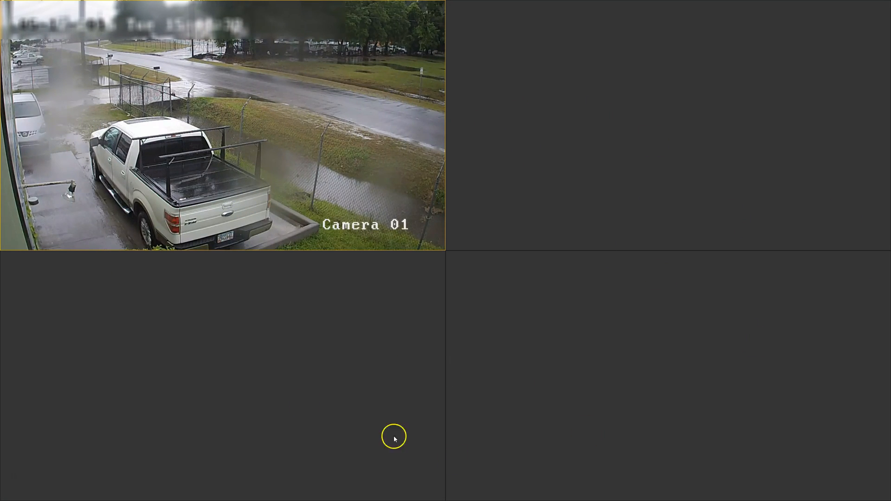
mouse_move(383, 27)
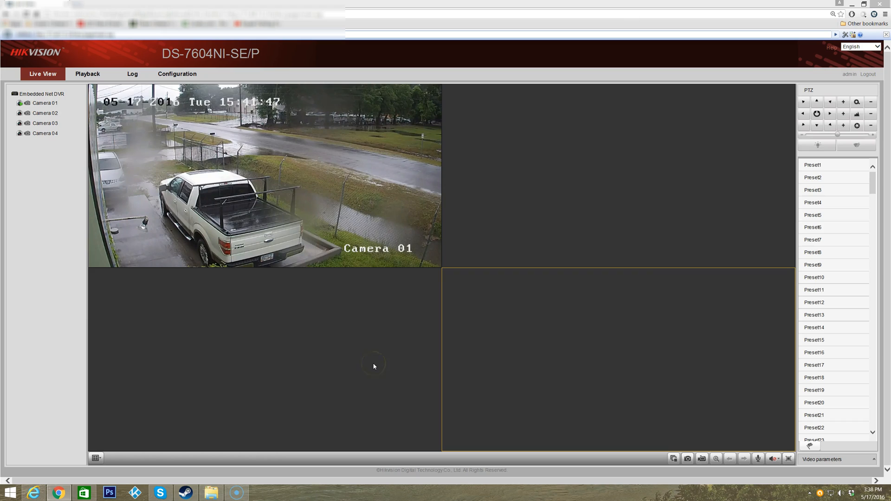
mouse_move(374, 369)
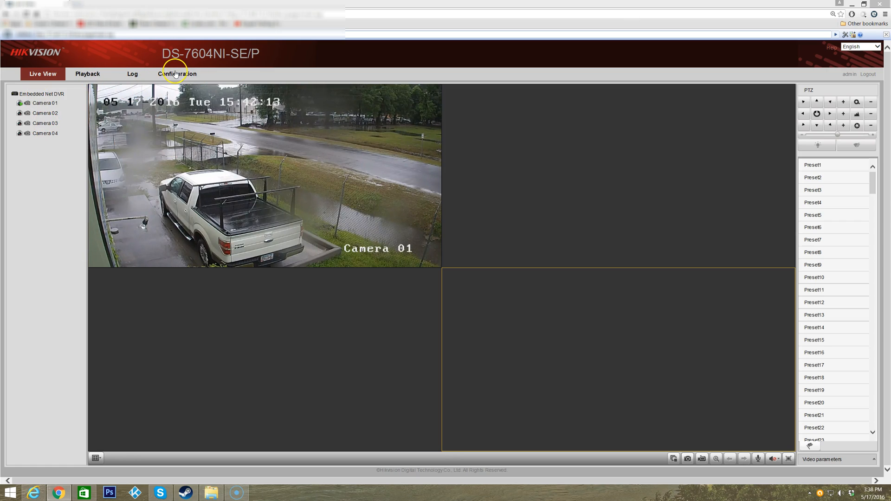
mouse_move(91, 234)
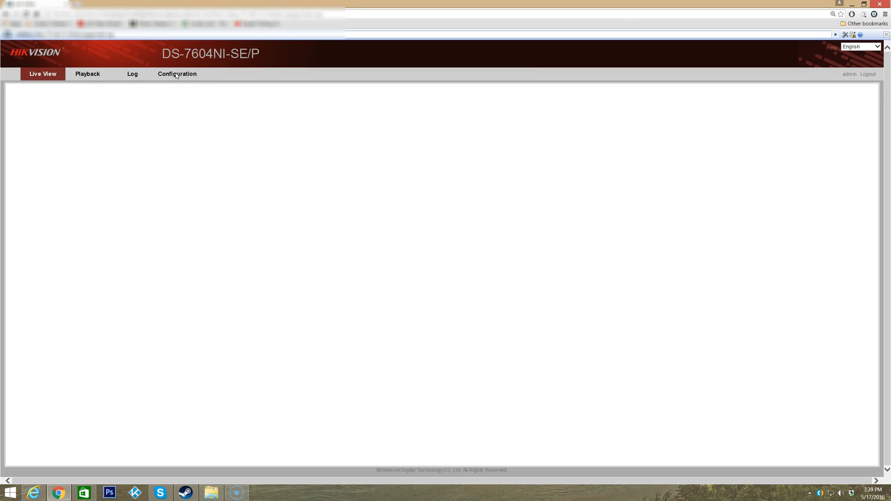
Leave live view for the Configuration section's Device Information page
click(177, 74)
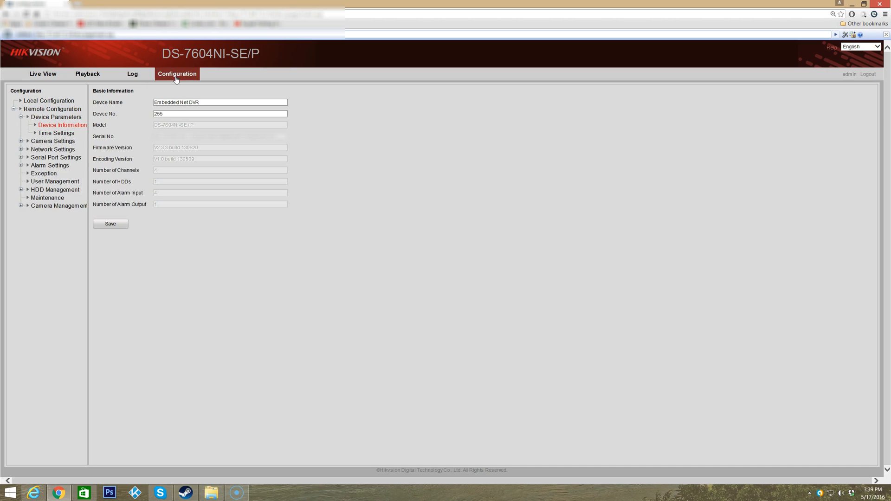
click(220, 113)
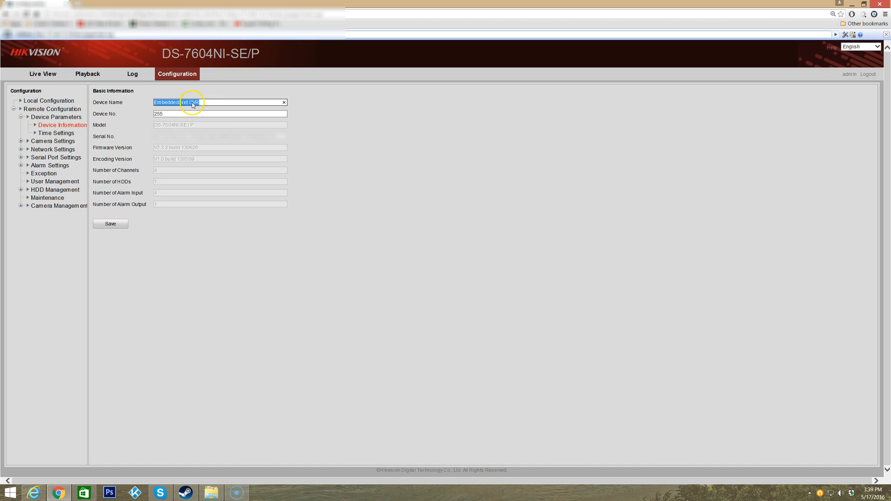
mouse_move(407, 234)
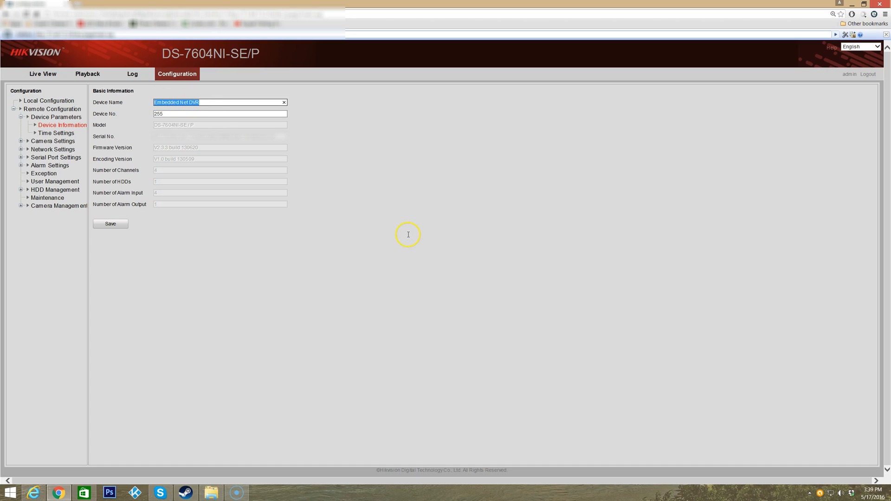
mouse_move(158, 128)
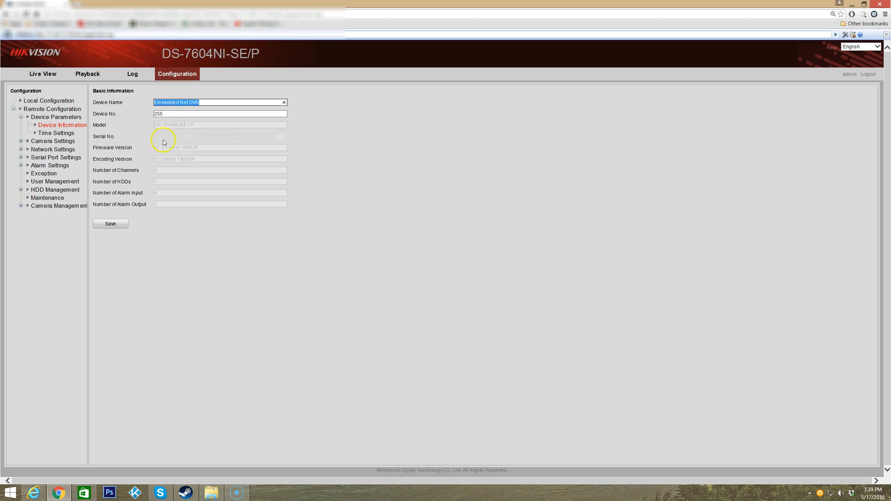
mouse_move(282, 172)
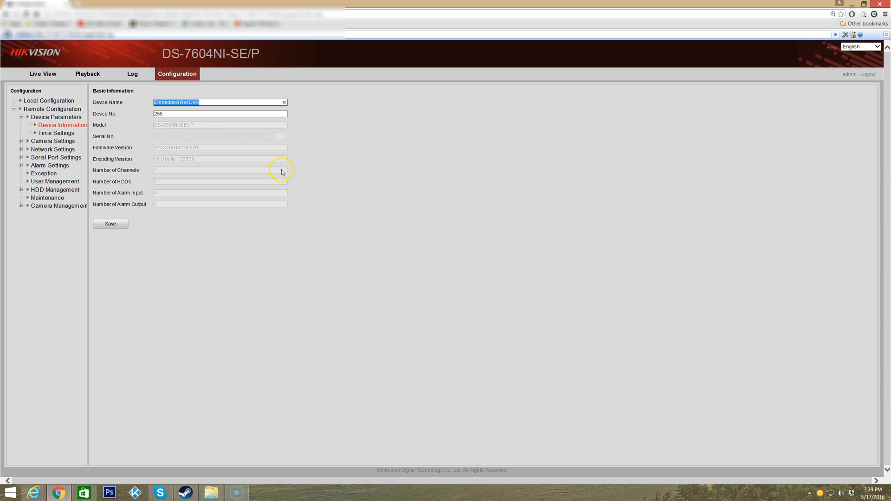
mouse_move(162, 155)
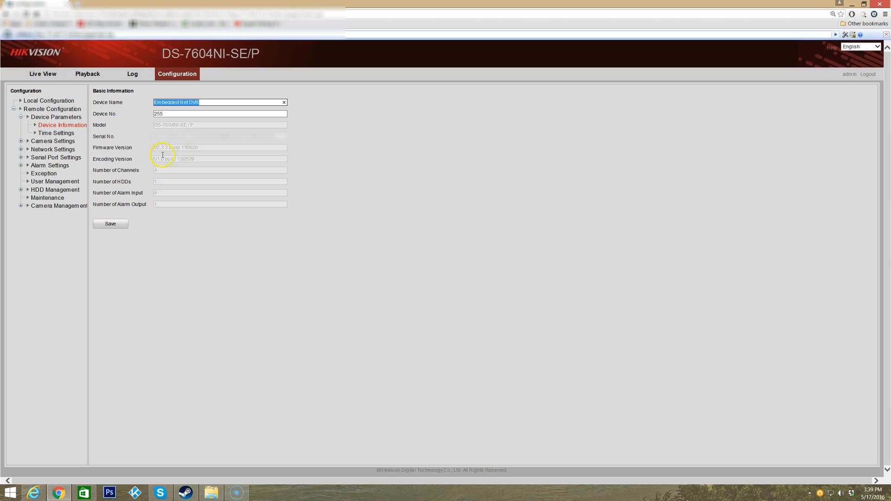
mouse_move(117, 164)
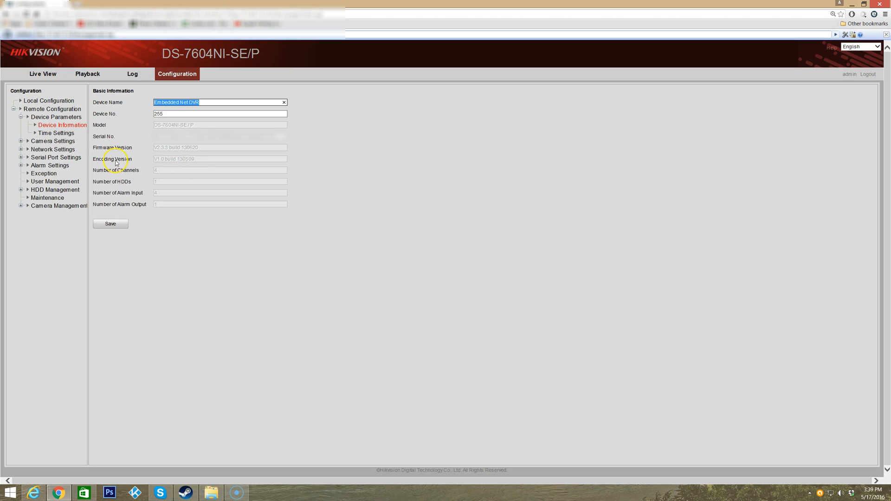
mouse_move(151, 172)
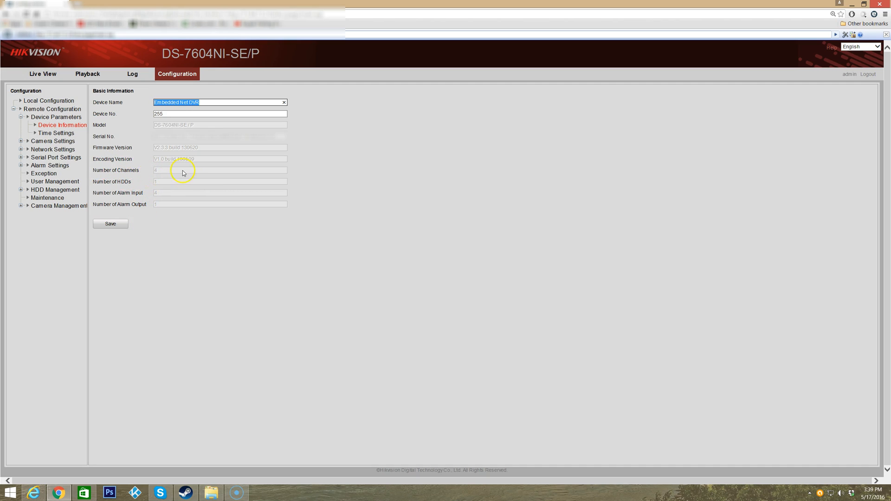
mouse_move(165, 185)
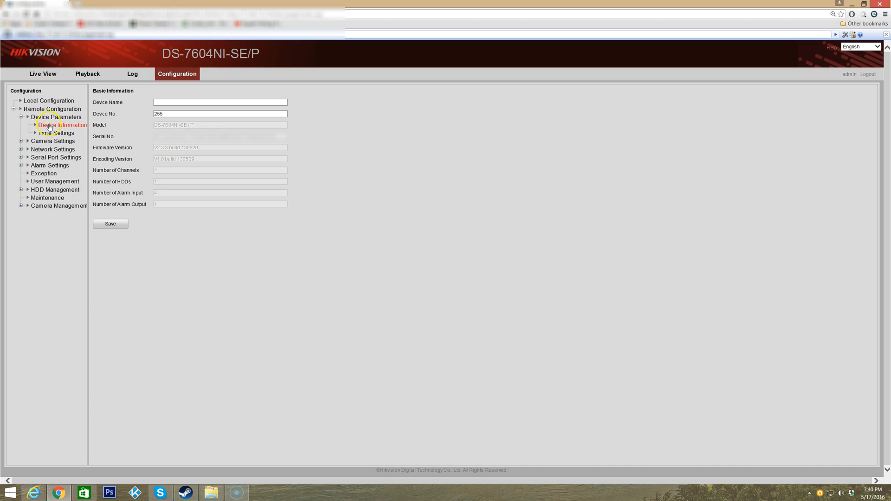
Show Local Configuration with TCP protocol and keep Main Stream as the stream type
click(48, 100)
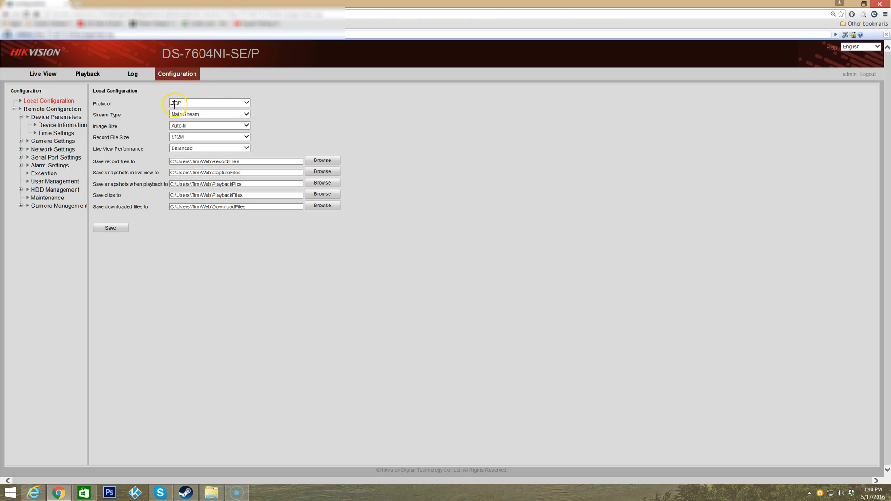
click(177, 103)
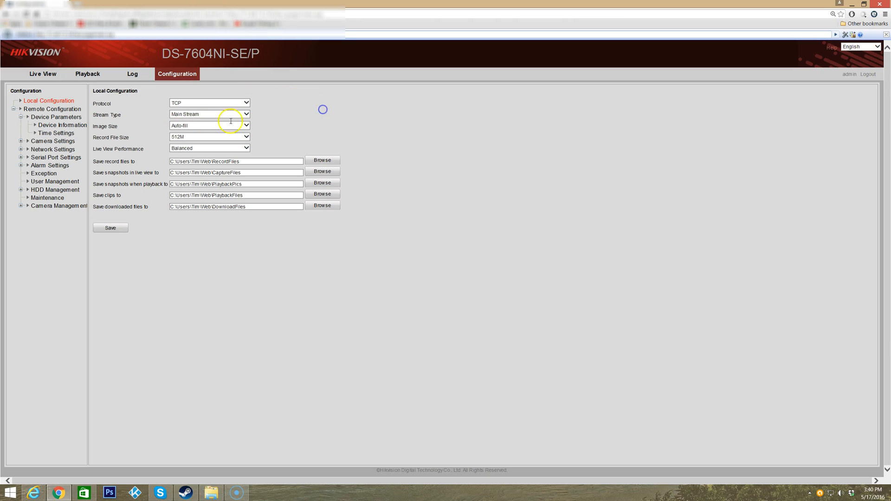
mouse_move(338, 126)
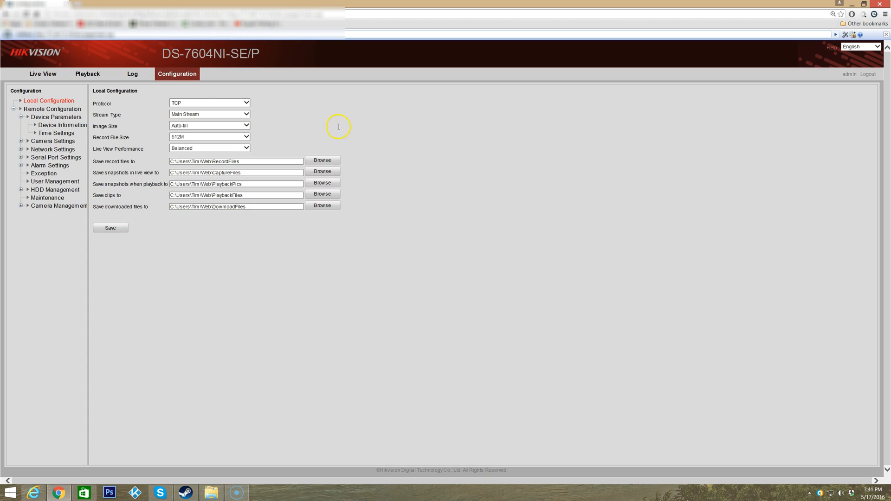
mouse_move(104, 115)
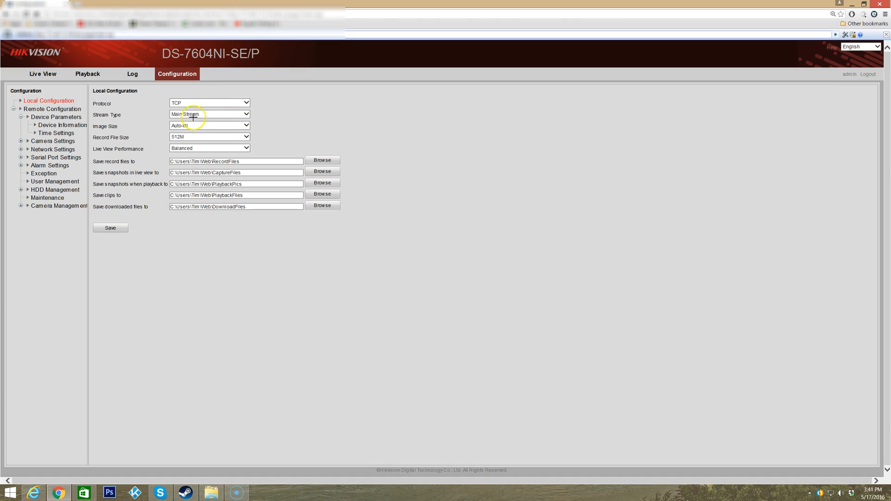
click(209, 114)
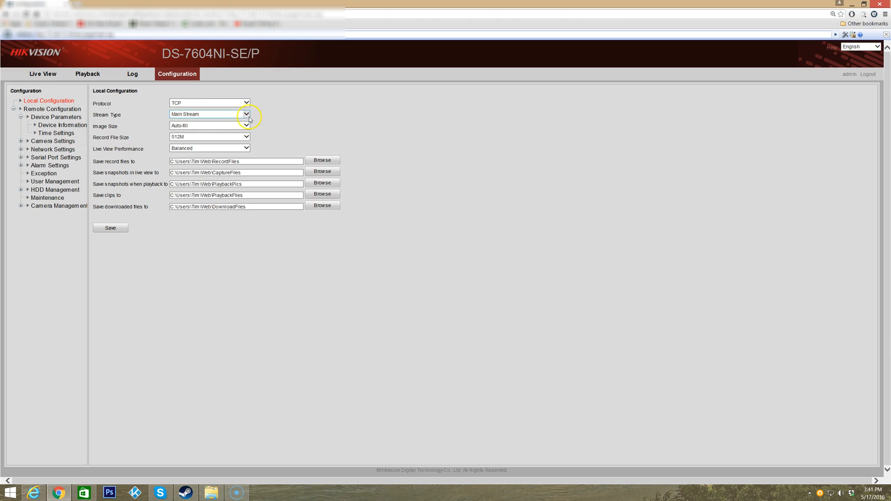
click(245, 113)
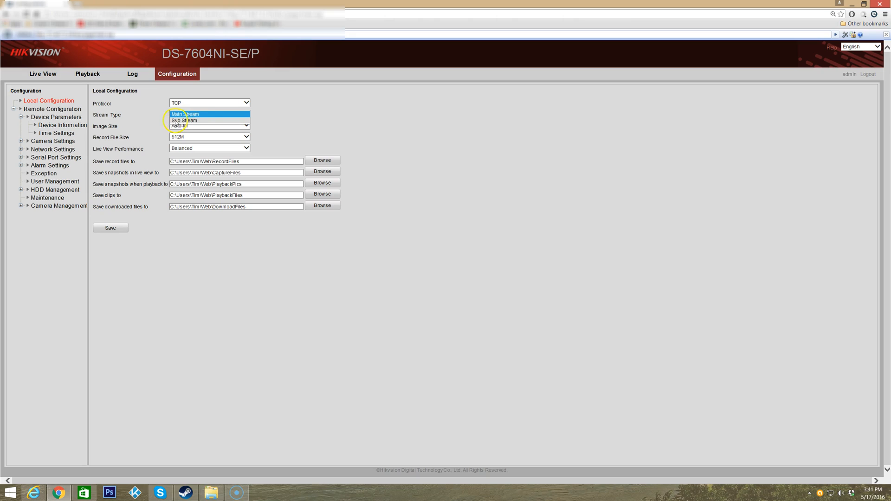
mouse_move(210, 120)
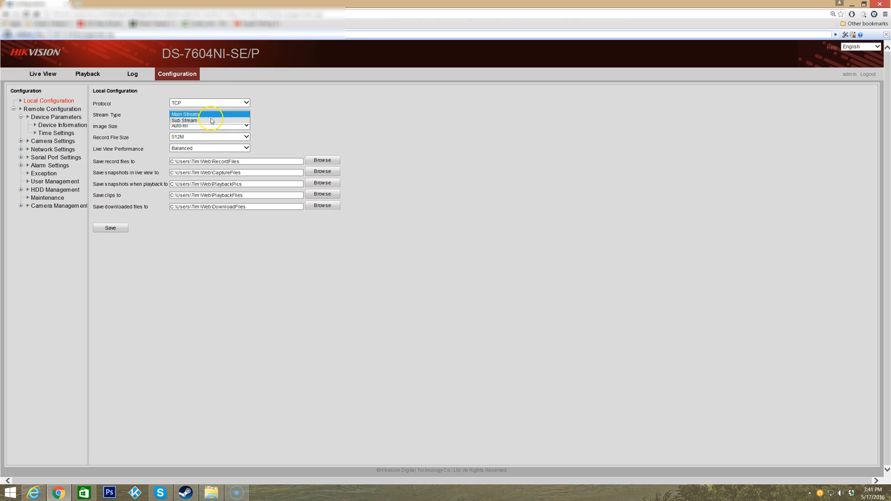
click(184, 114)
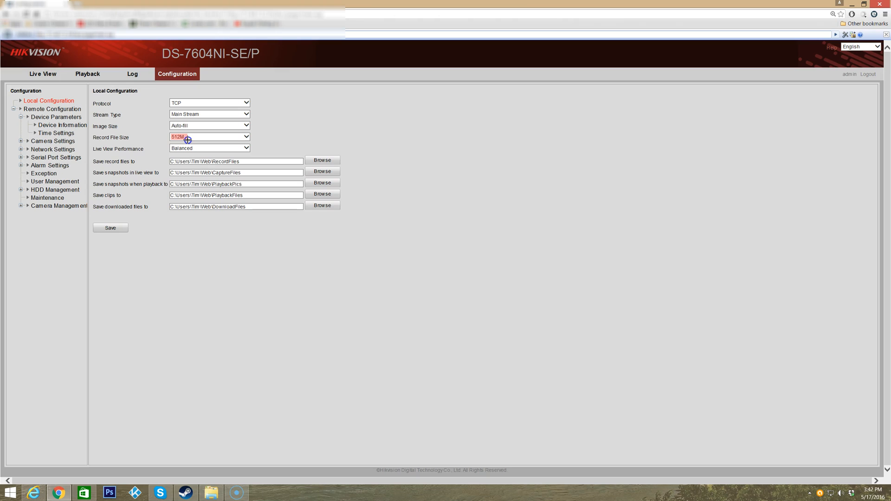
mouse_move(400, 137)
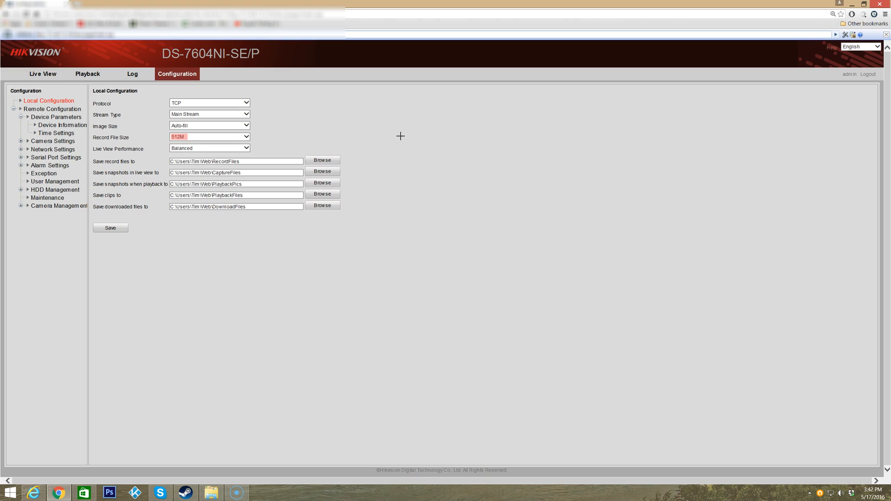
mouse_move(398, 136)
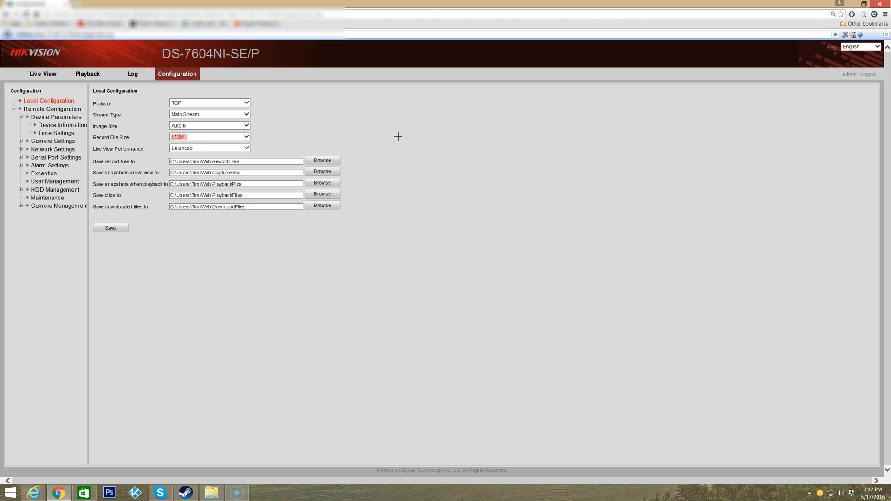
mouse_move(259, 142)
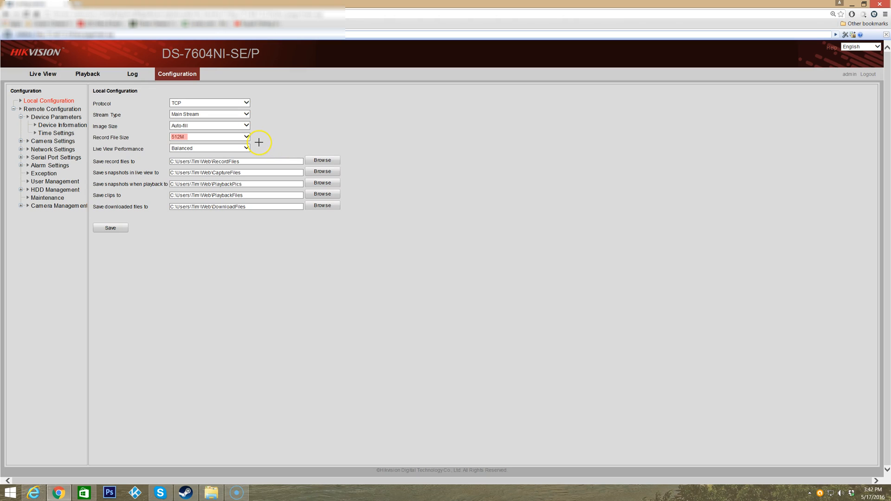
mouse_move(257, 141)
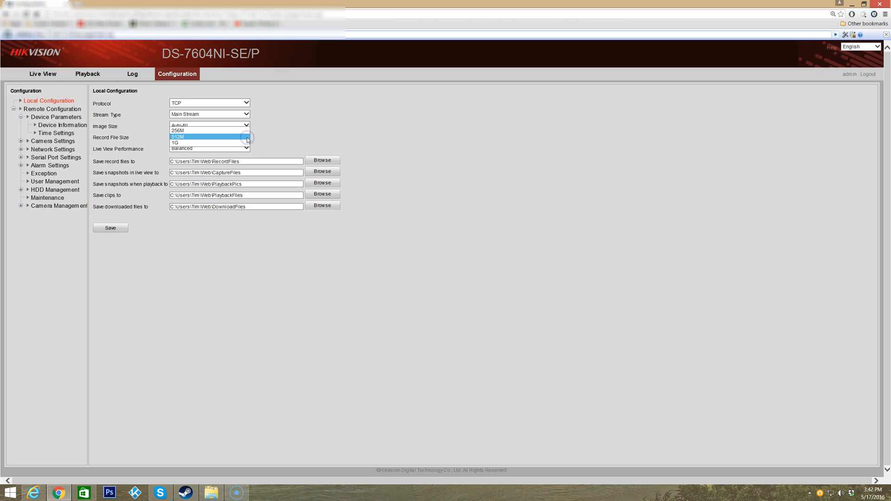
Keep the record file size at 512M and review the live view performance choices, leaving Balanced
click(209, 138)
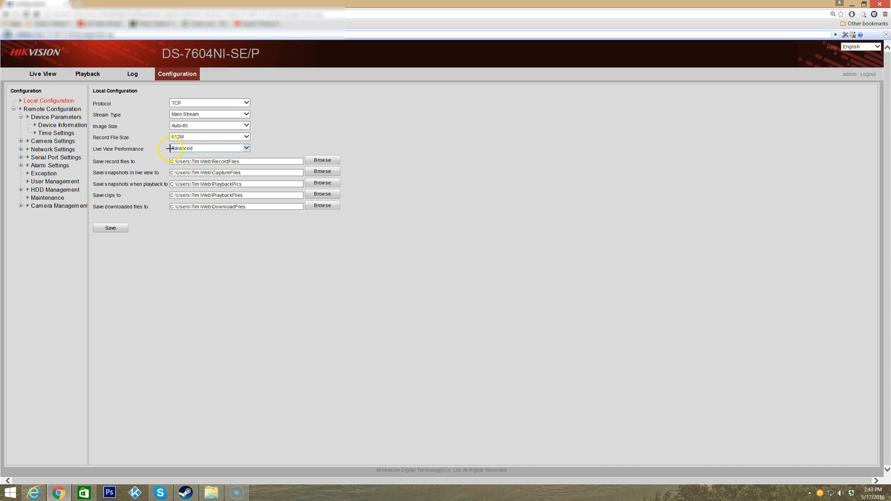
click(209, 148)
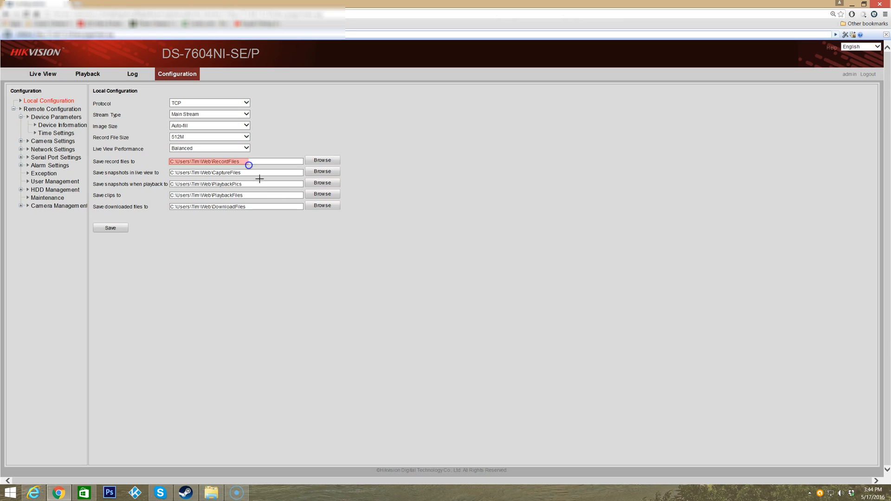
mouse_move(242, 154)
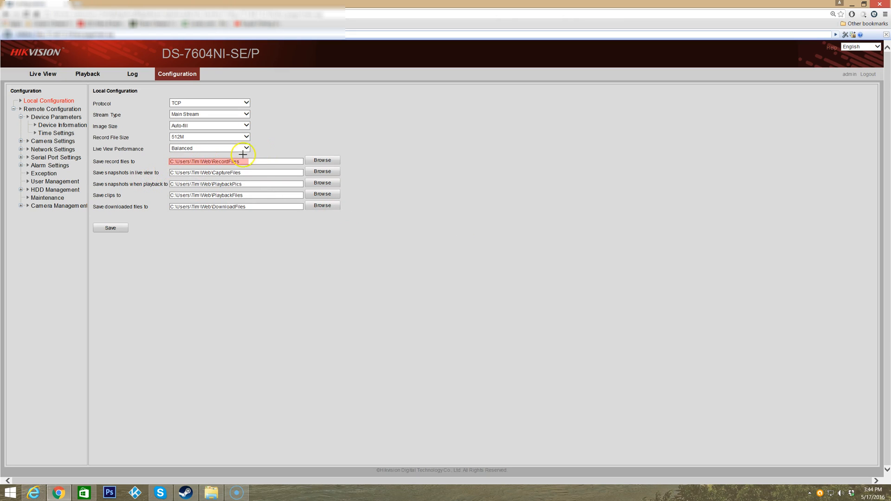
mouse_move(162, 171)
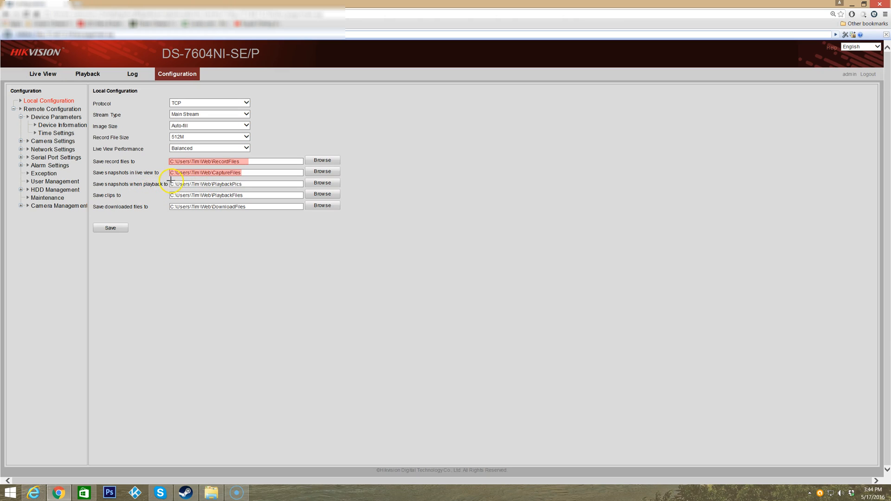
click(235, 183)
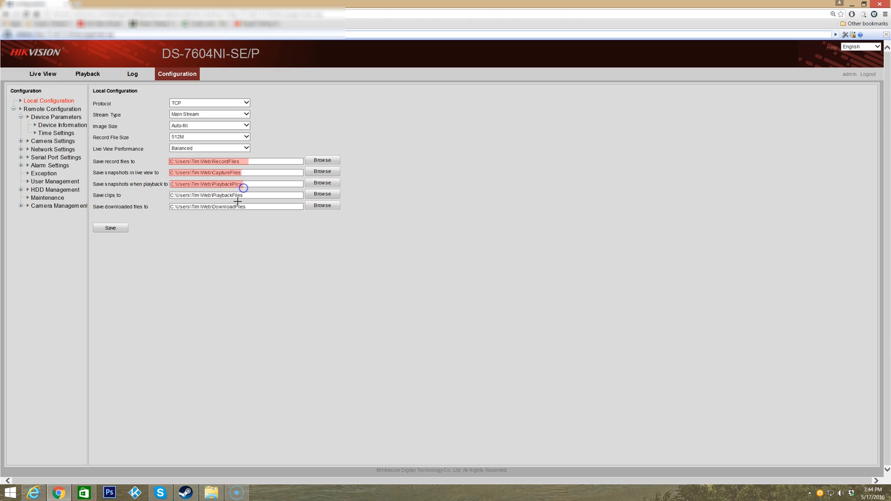
mouse_move(171, 198)
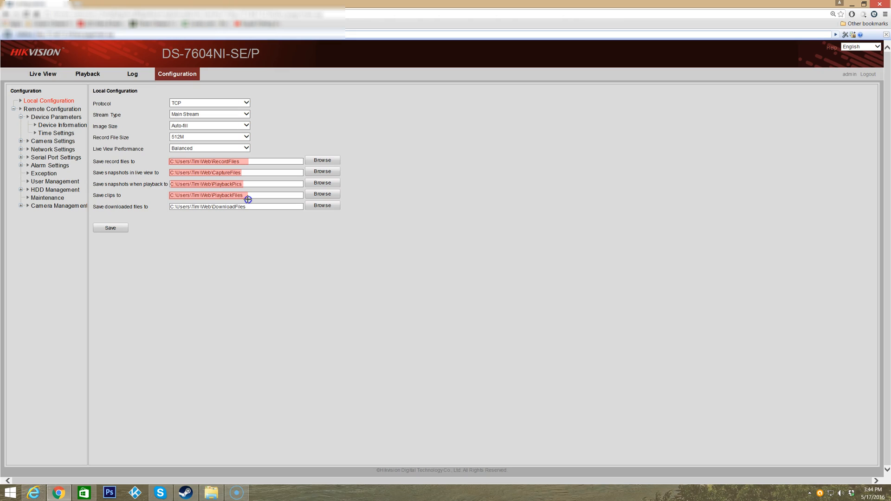
mouse_move(130, 213)
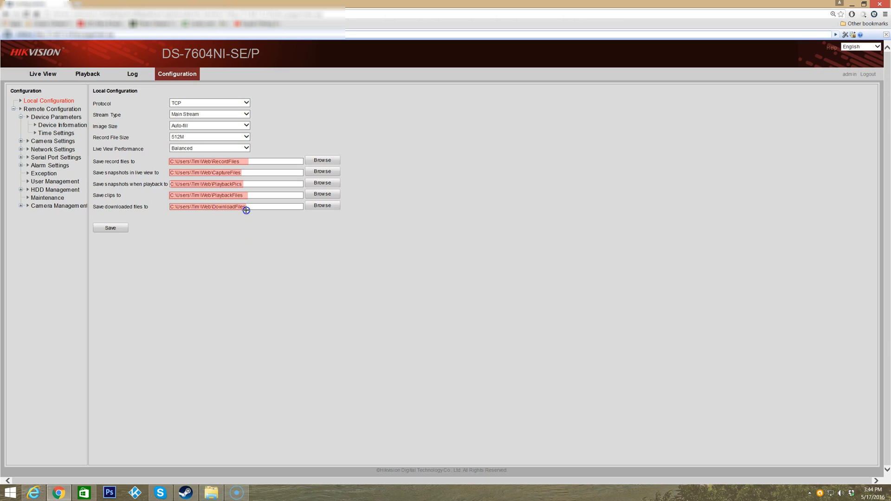
mouse_move(263, 186)
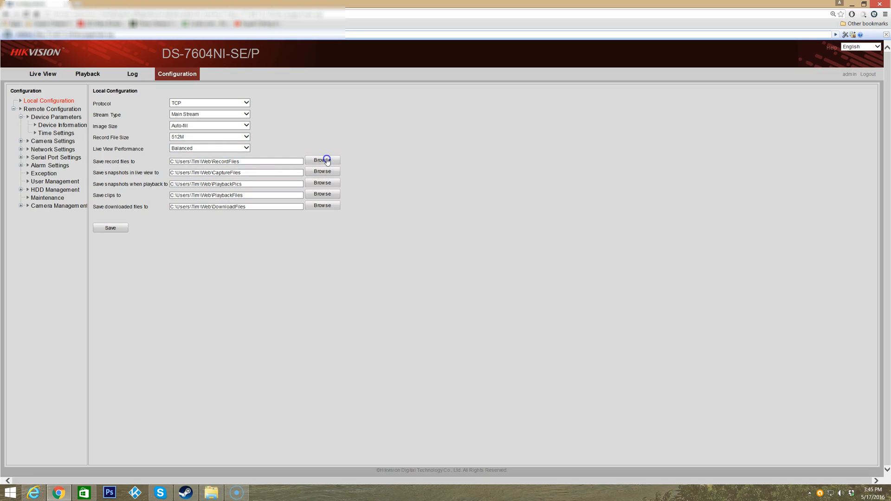
Dismiss the save-folder picker unchanged and go to Device Parameters > Device Information
click(322, 159)
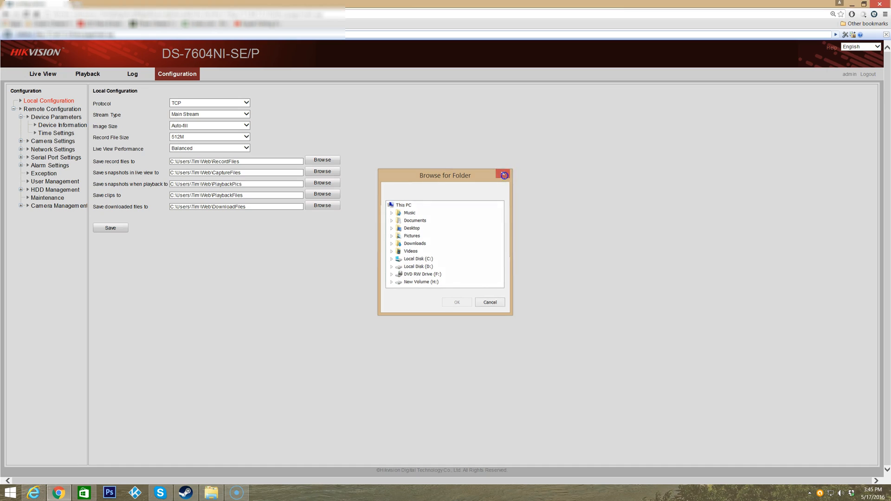
click(489, 302)
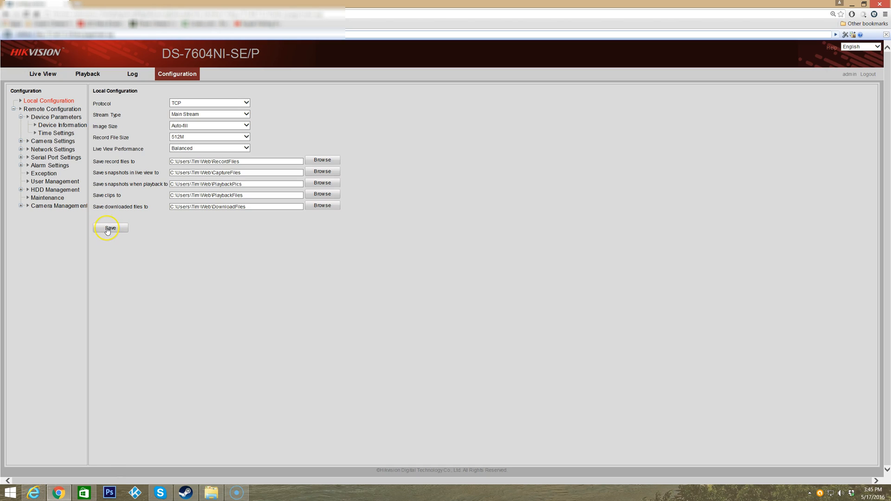
mouse_move(151, 228)
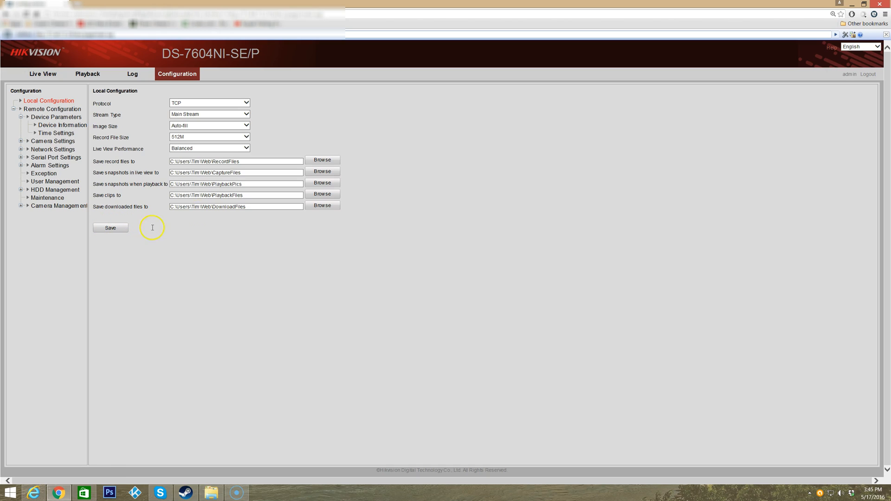
click(62, 124)
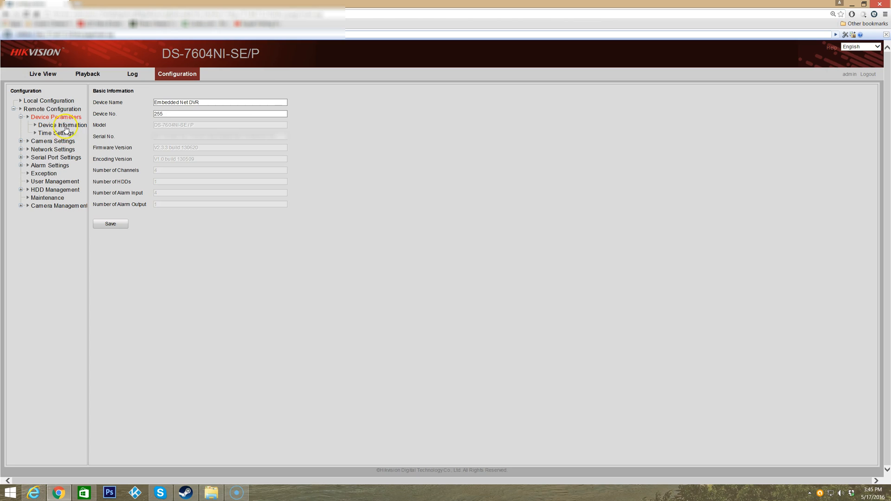
Show Time Settings with the time zone kept at (GMT-05:00) Eastern Time (US&Canada)
click(63, 126)
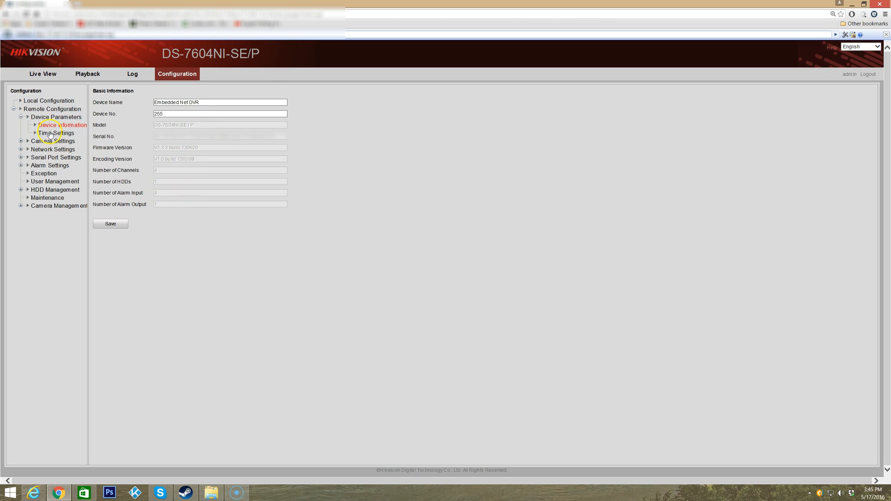
click(56, 133)
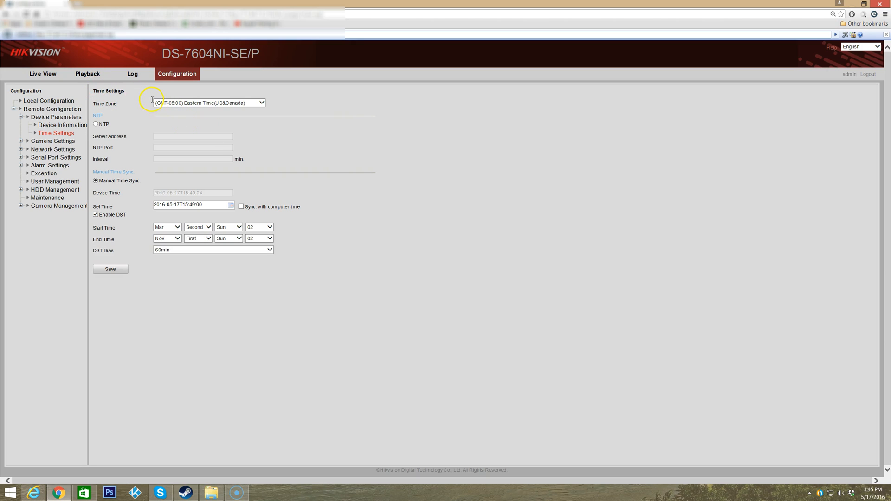
mouse_move(199, 119)
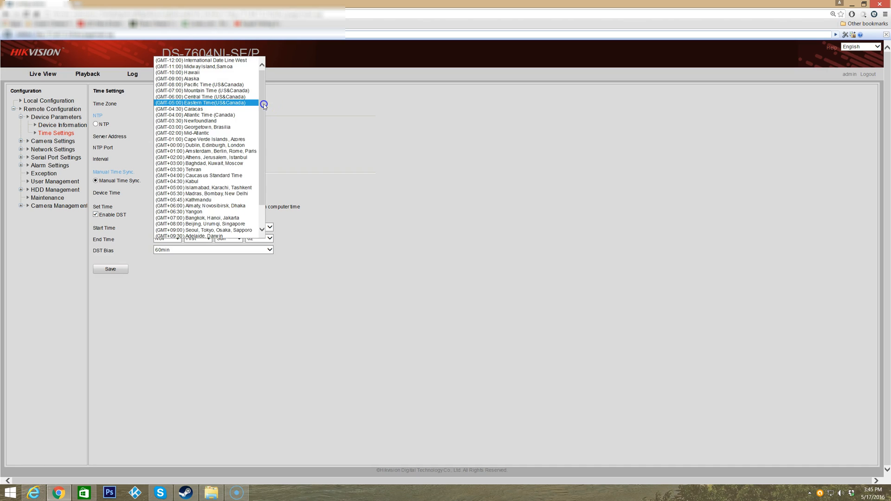
click(200, 102)
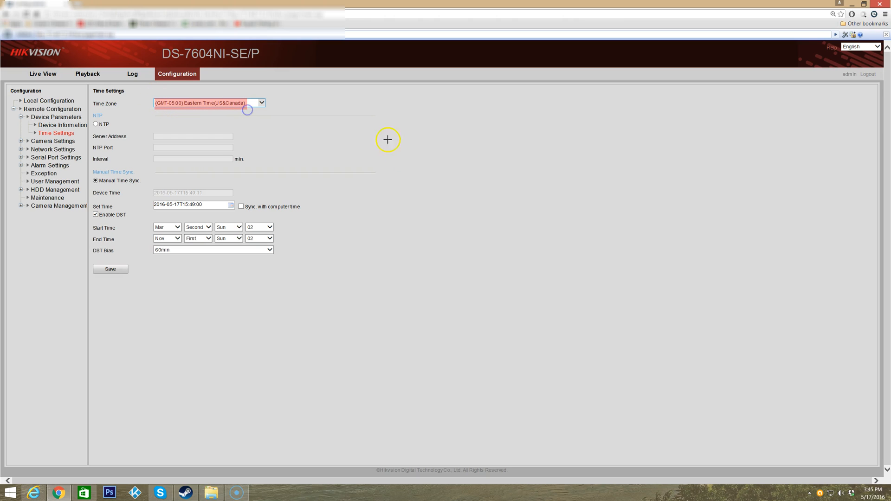
mouse_move(334, 131)
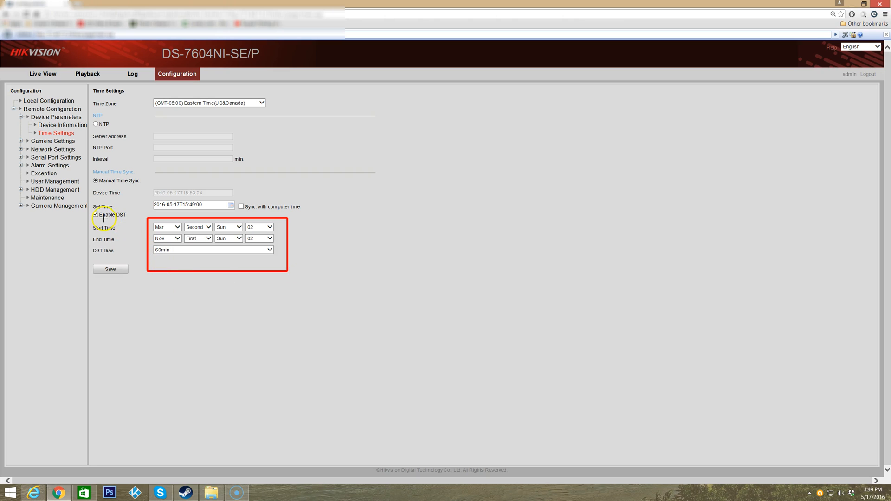
click(96, 215)
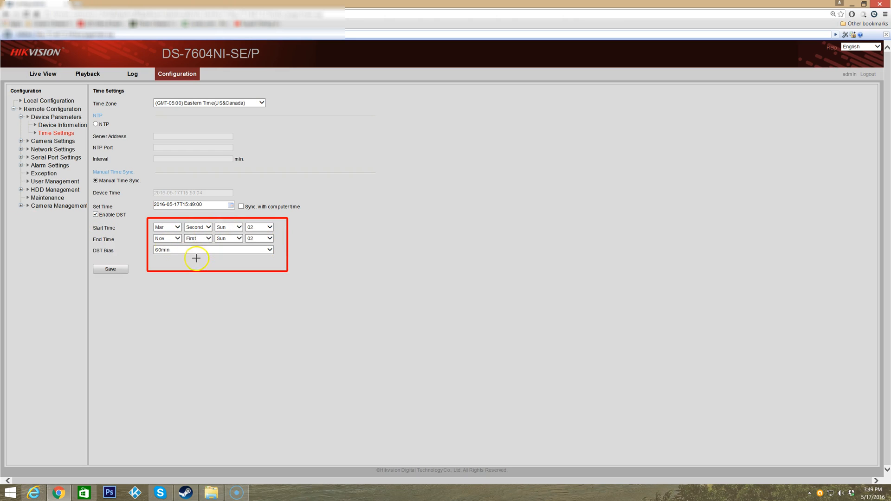
mouse_move(183, 231)
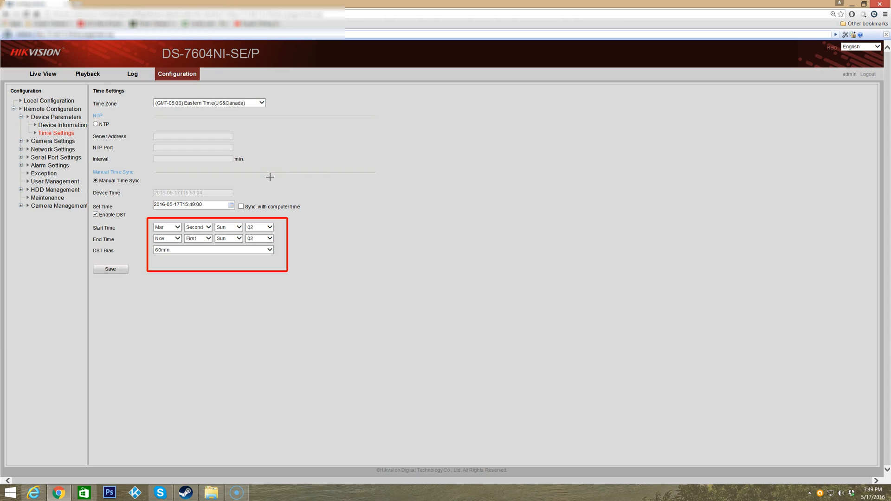
mouse_move(58, 272)
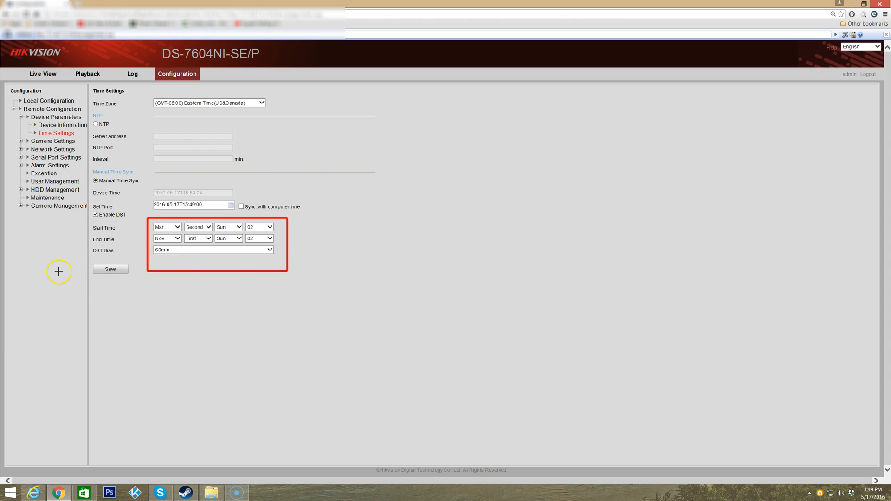
mouse_move(61, 234)
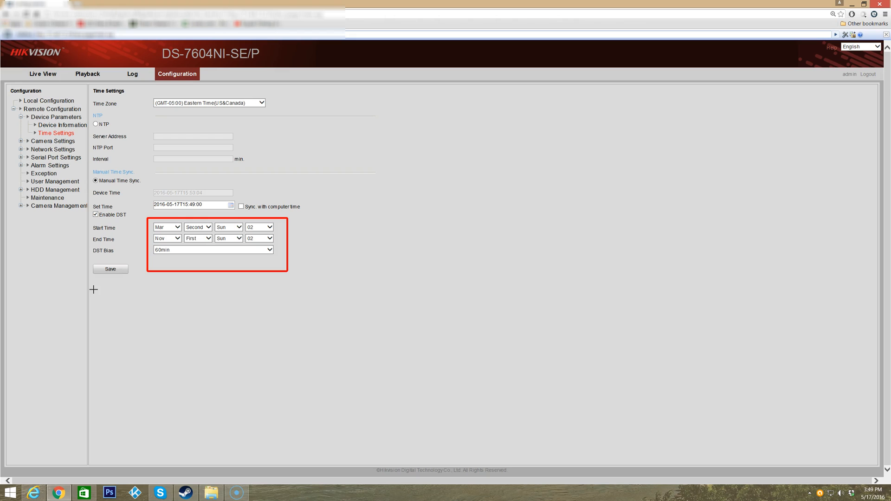
mouse_move(177, 277)
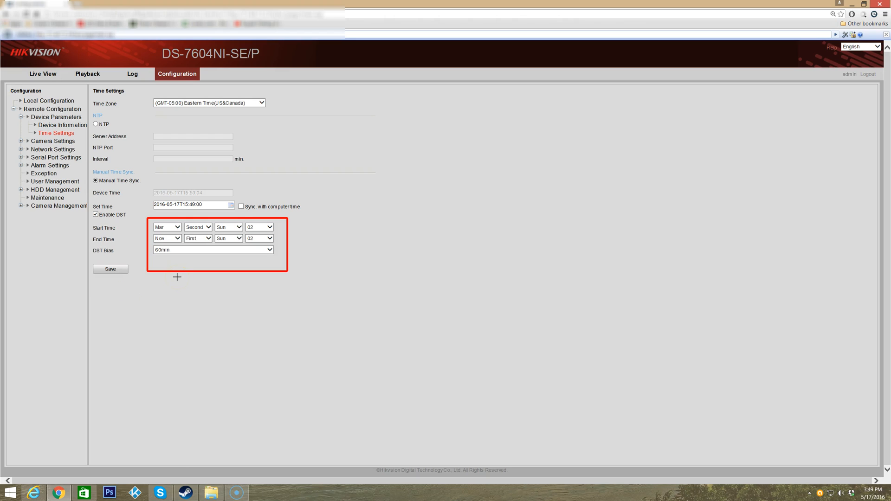